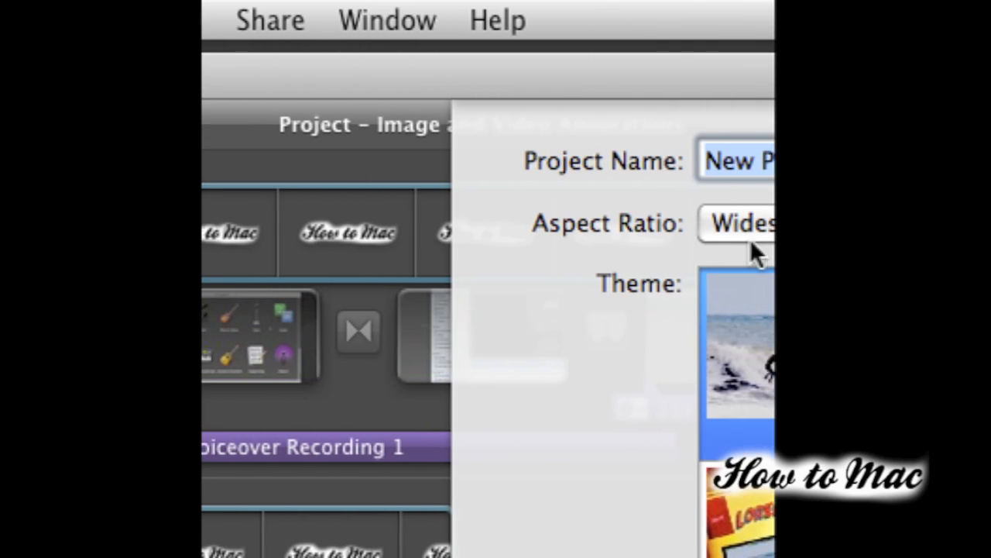
Step: Name the new project 'Add photo to video' and create it
text(Add pho)
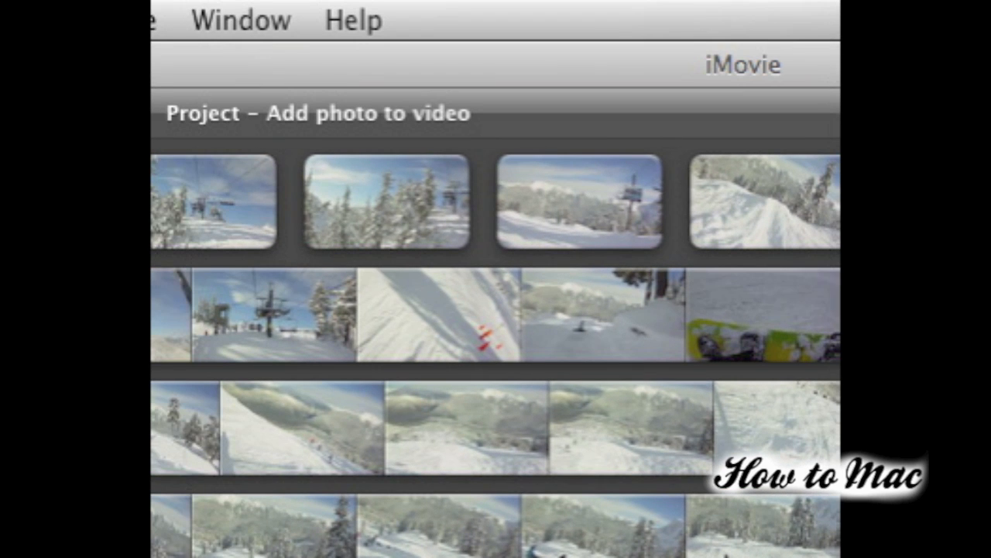
Step: Enable Show Advanced Tools in iMovie's preferences
click(194, 18)
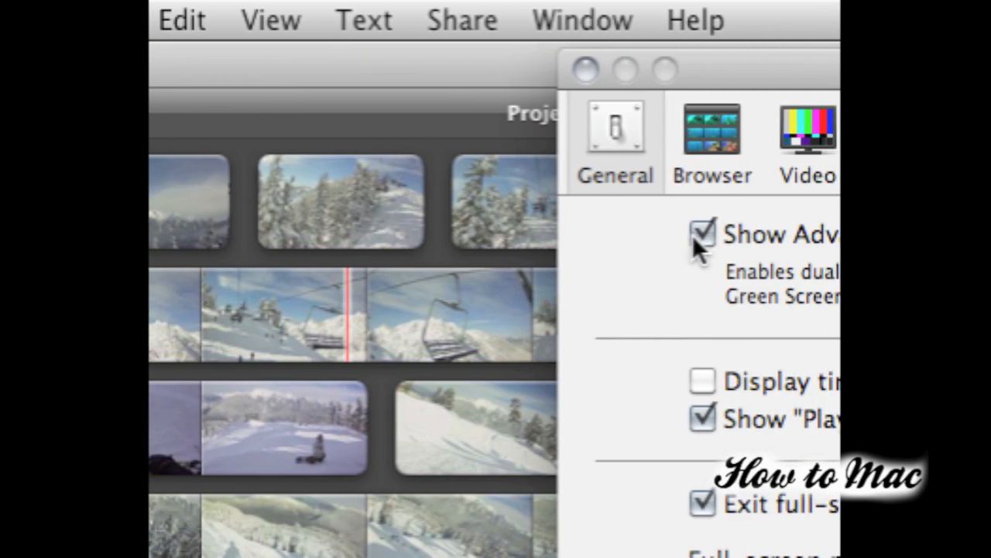
click(702, 236)
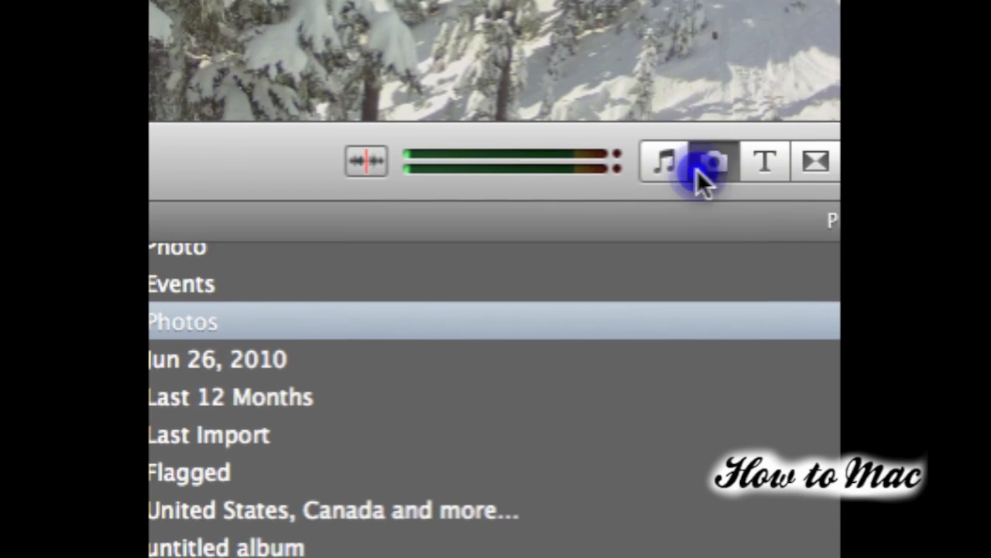
Step: Show the Photos library pictures to reach the ocean sunset photo
click(710, 163)
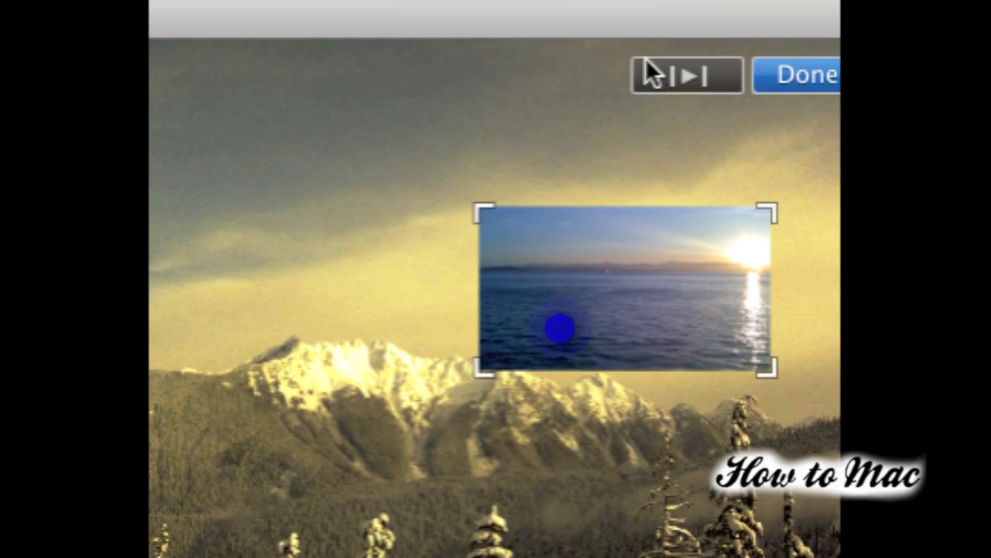
Step: Finish the inset placement and crop the sunset photo to a wider ocean view
click(313, 6)
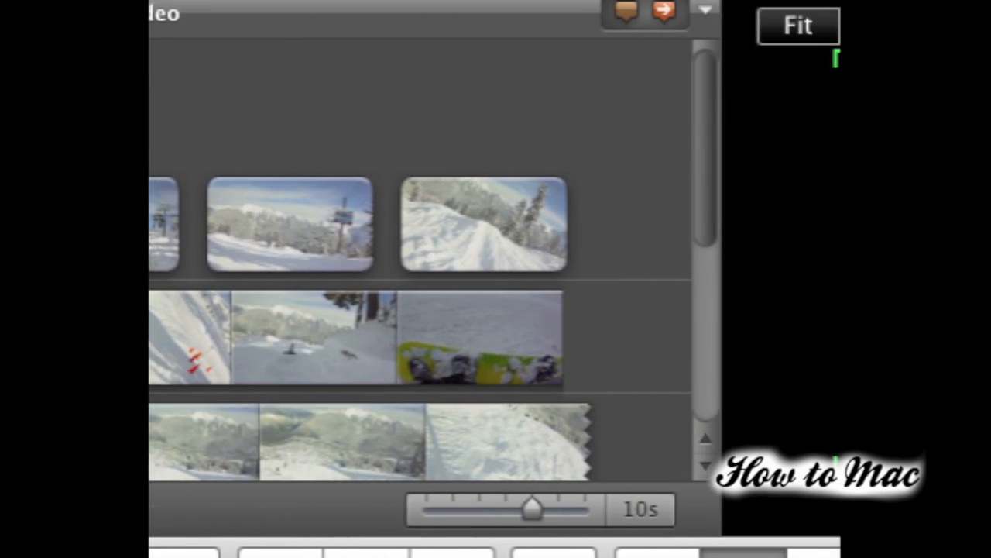
click(581, 114)
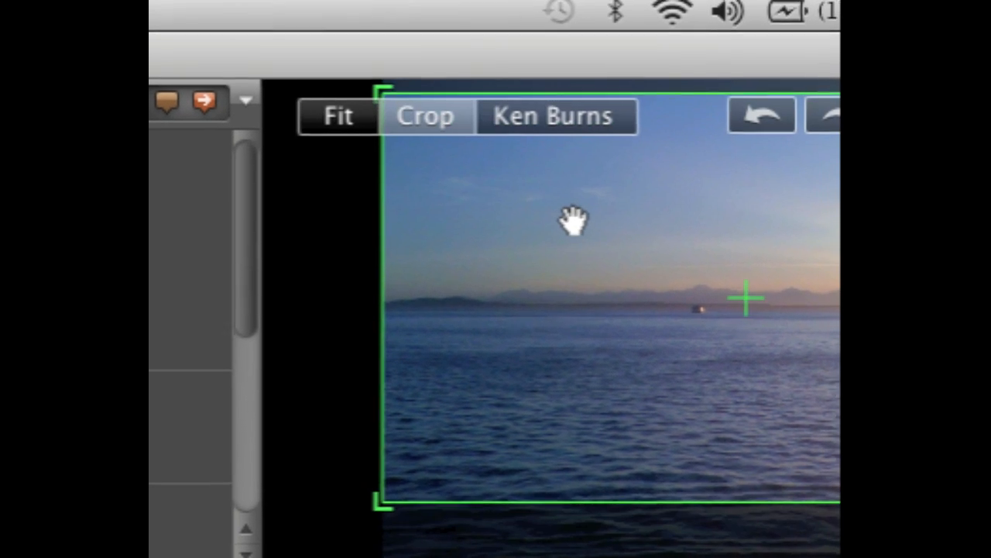
click(552, 114)
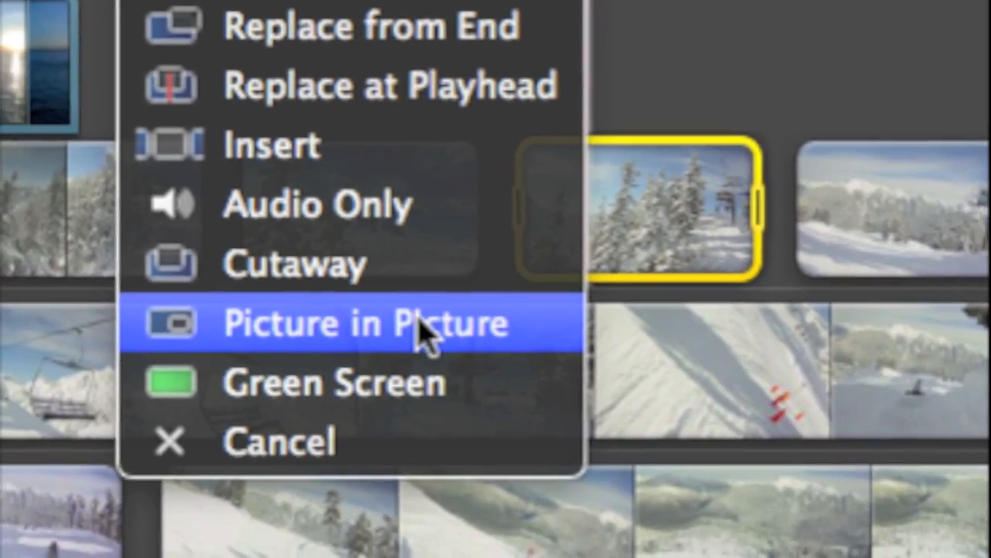
Step: Add the dropped snowy mountain photo as a Picture in Picture inset
click(364, 324)
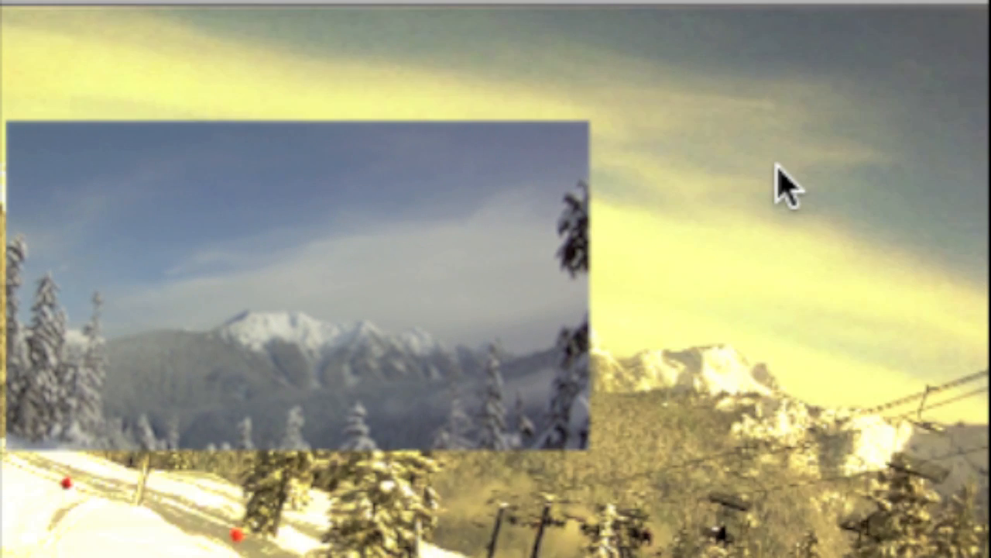